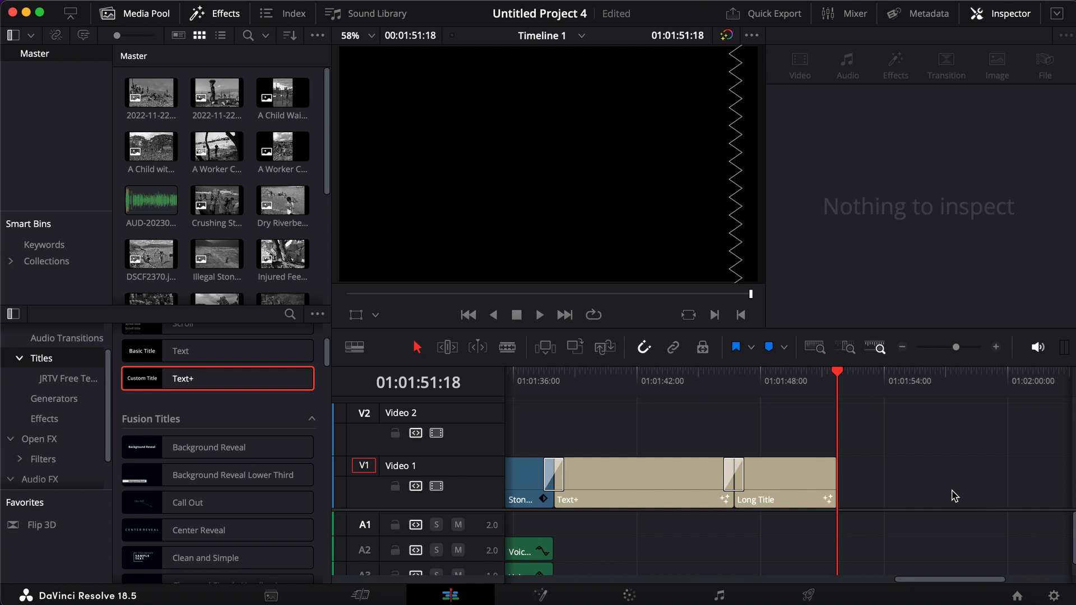
{"action": "mouse_move", "coordinate": [906, 407]}
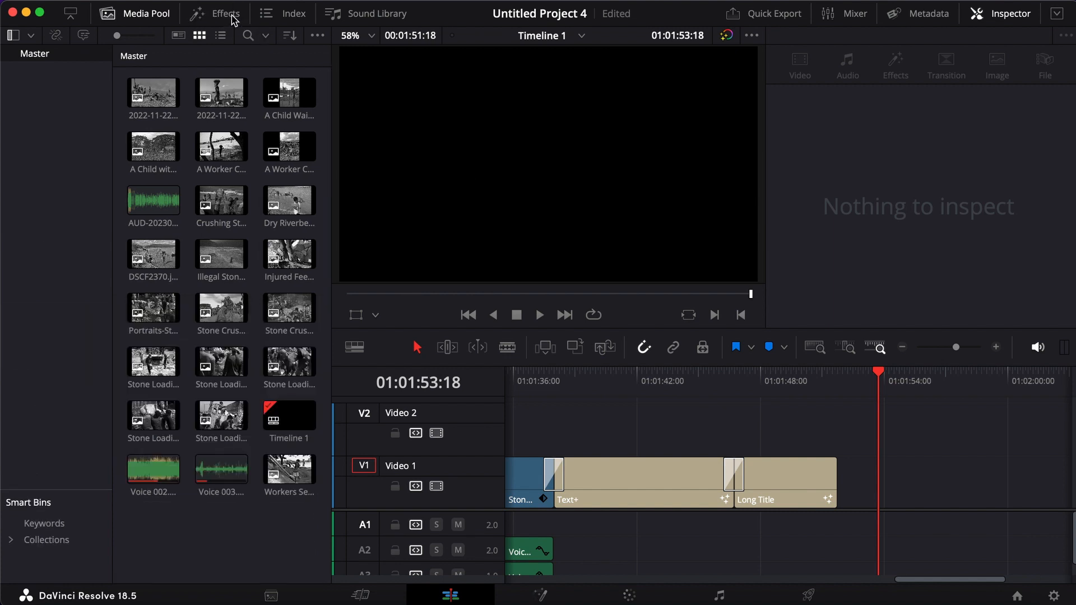
- Reopen the Effects Library to add a Text+ title after the Long Title clip on V1
{"action": "left_click", "coordinate": [224, 13]}
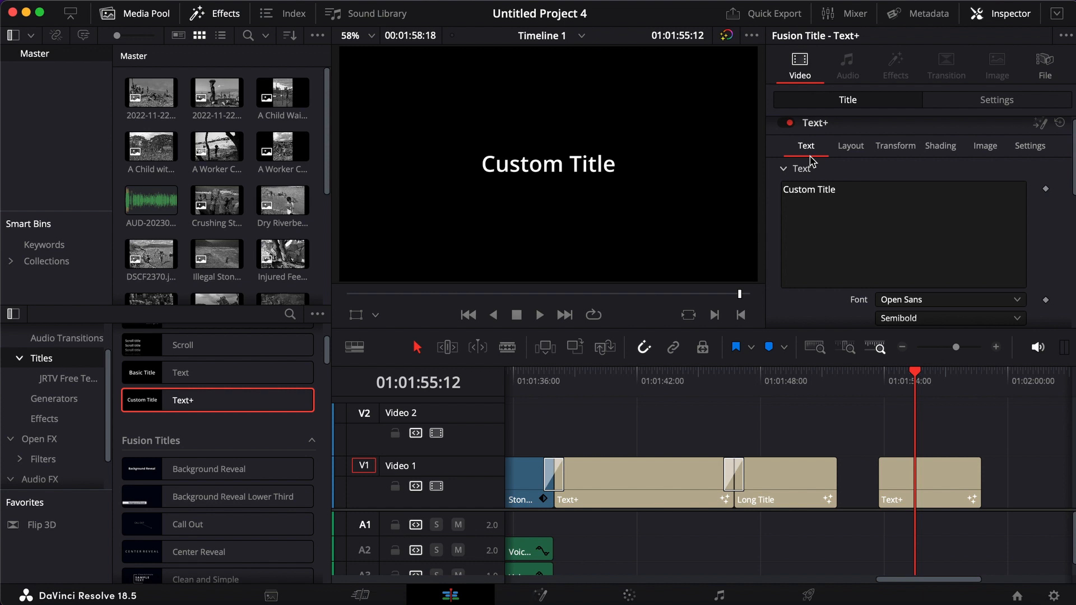
- Put the Bangladesh stone-crushing paragraph in the title and reduce its size to 0.0276
{"action": "scroll", "scroll_direction": "down", "scroll_amount": 3}
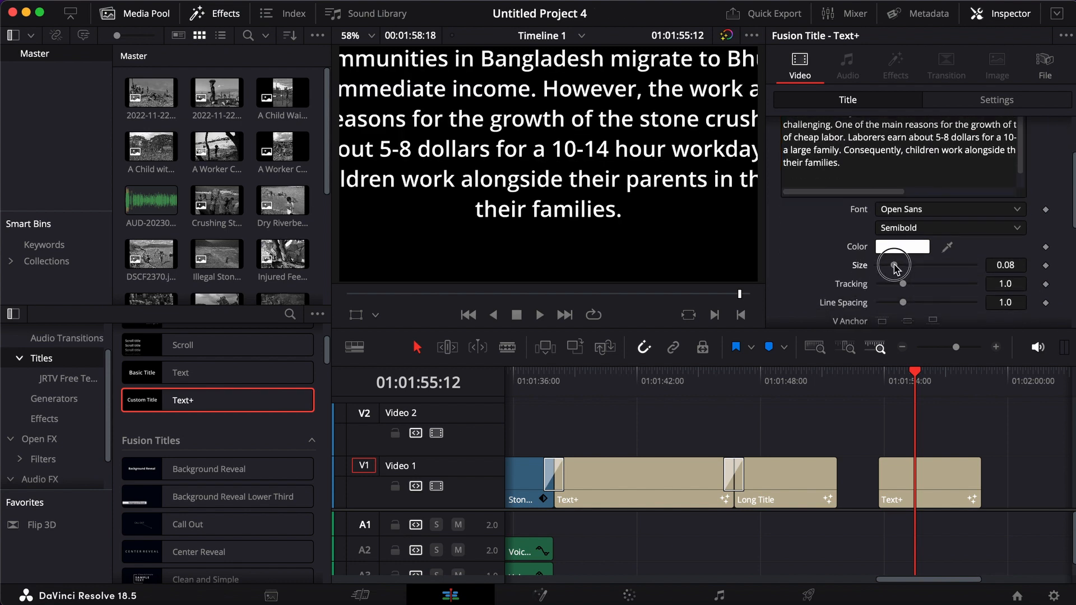
{"action": "left_click_drag", "start_coordinate": [893, 266], "coordinate": [885, 266]}
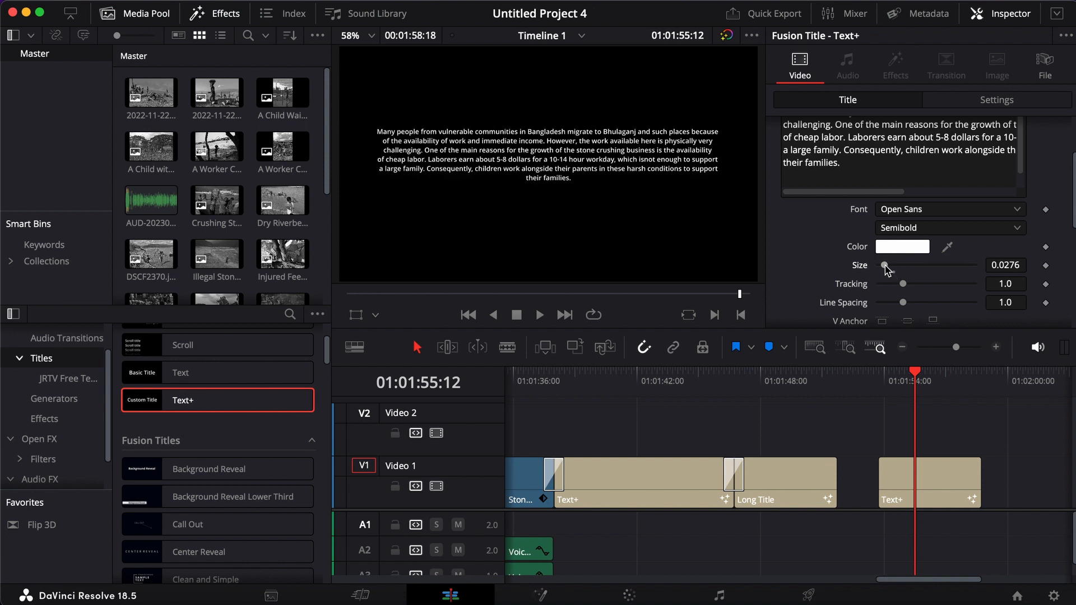
{"action": "scroll", "scroll_direction": "down", "scroll_amount": 3}
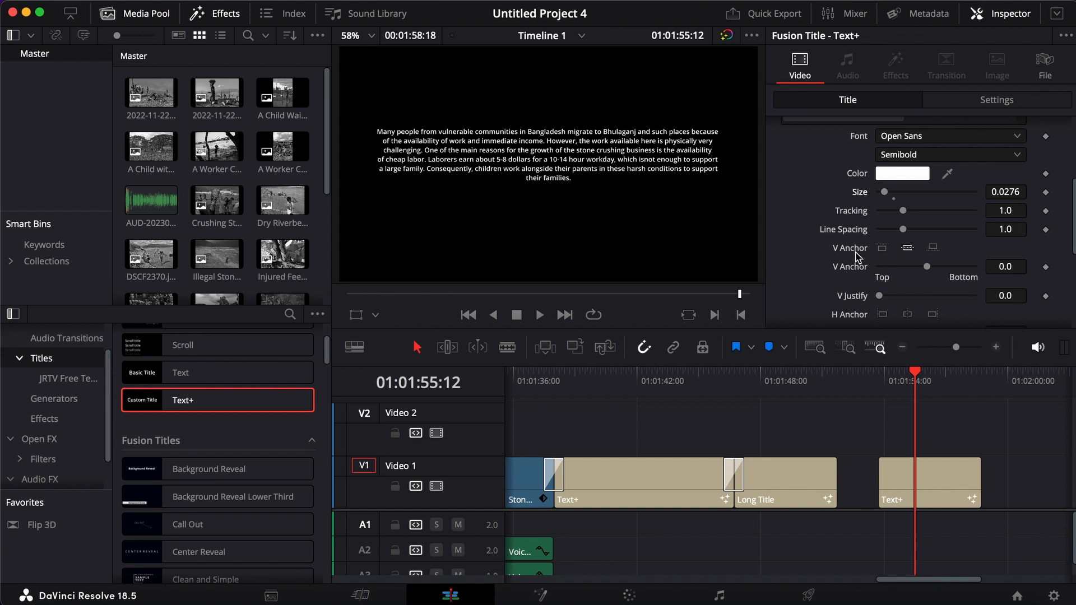
{"action": "mouse_move", "coordinate": [917, 255]}
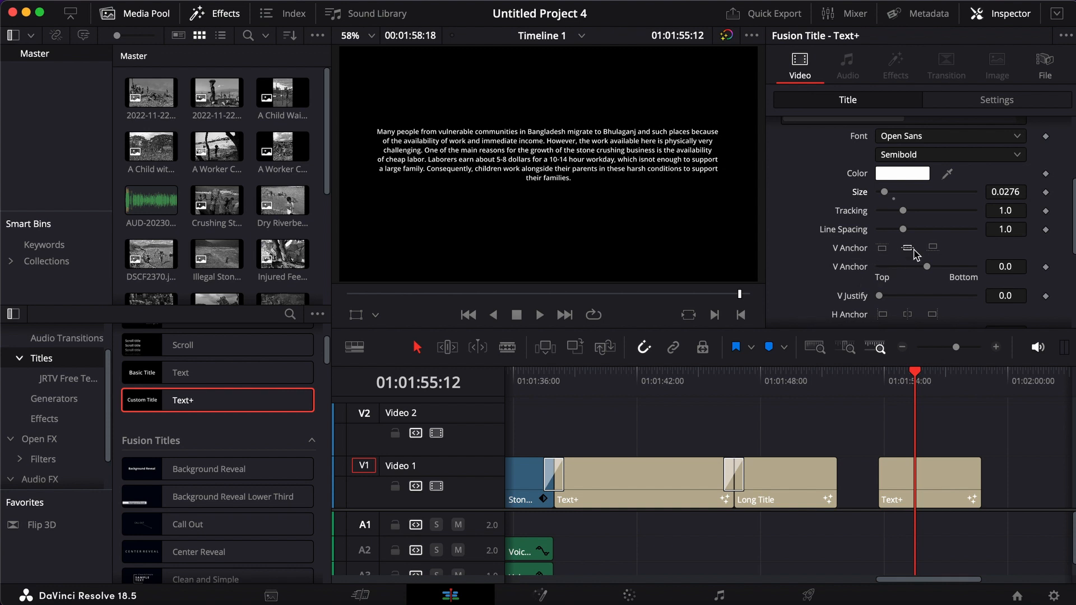
{"action": "mouse_move", "coordinate": [884, 251]}
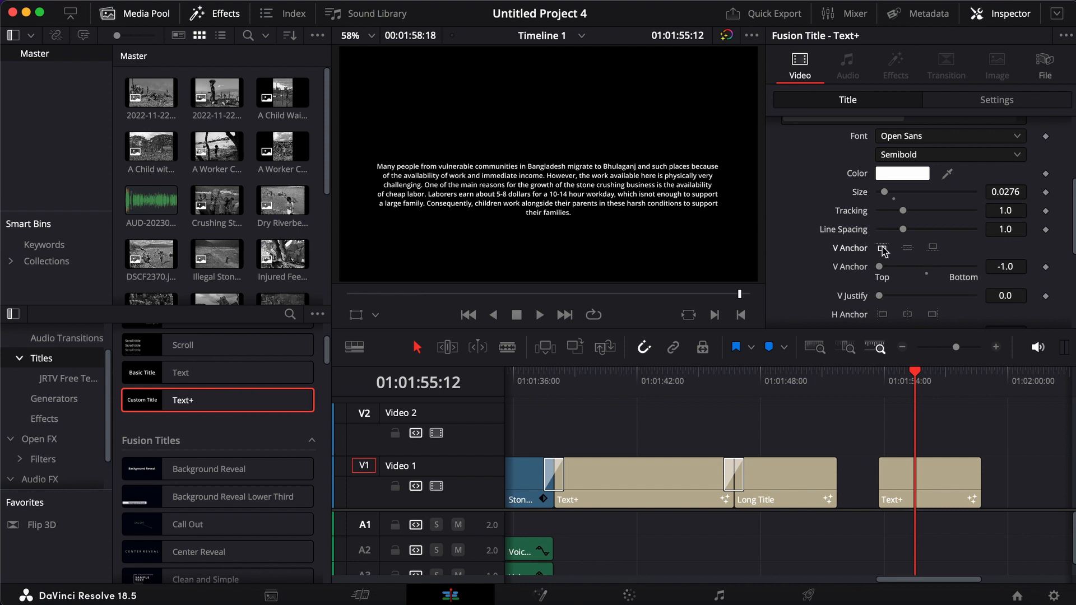
{"action": "left_click", "coordinate": [882, 248]}
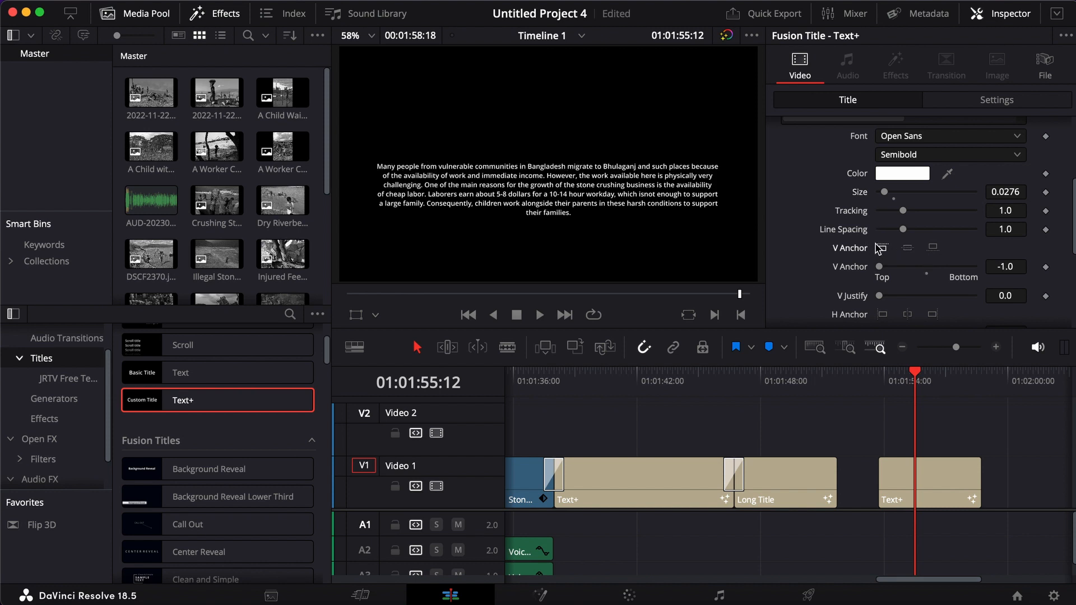
{"action": "left_click", "coordinate": [907, 247]}
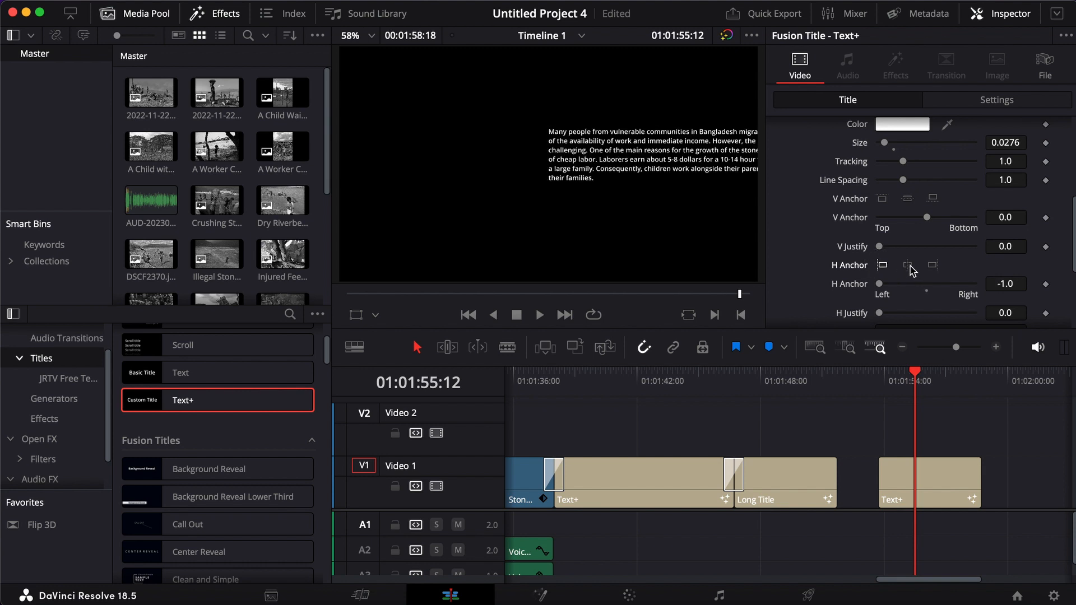
- Set the paragraph's H Anchor to Right (1.0), pushing the text left
{"action": "left_click", "coordinate": [933, 265]}
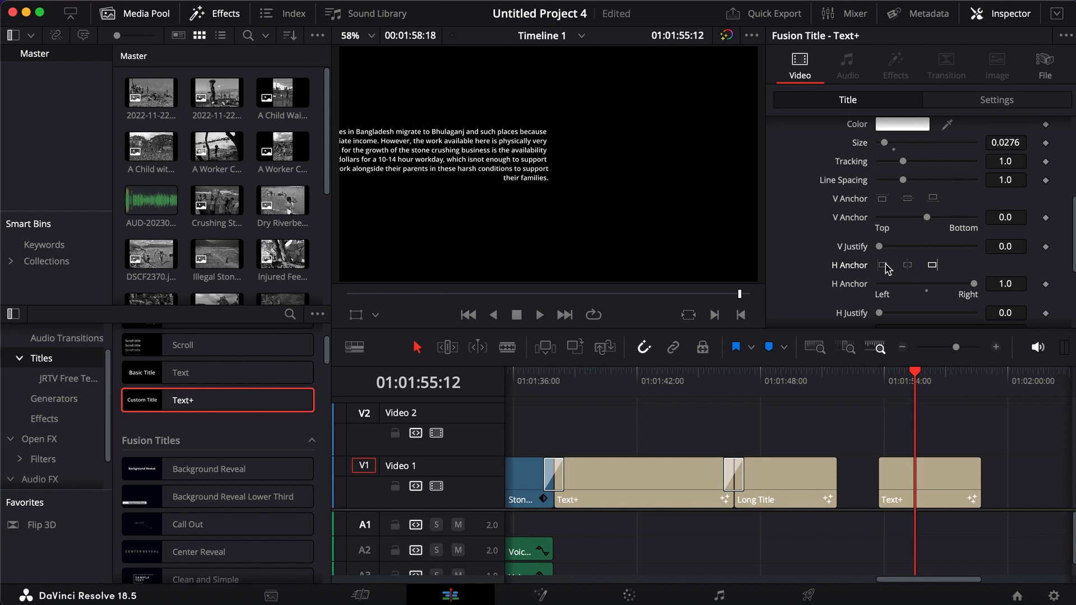
{"action": "scroll", "scroll_direction": "down", "scroll_amount": 3}
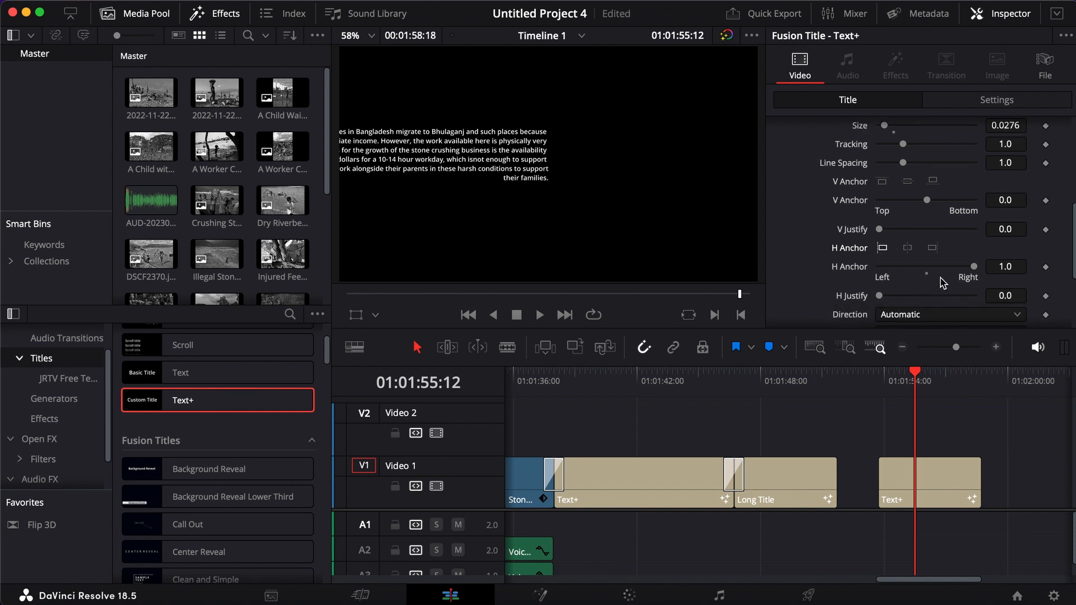
- Drag the H Anchor slider to about -0.08 so the paragraph sits centered
{"action": "left_click_drag", "start_coordinate": [975, 267], "coordinate": [925, 267]}
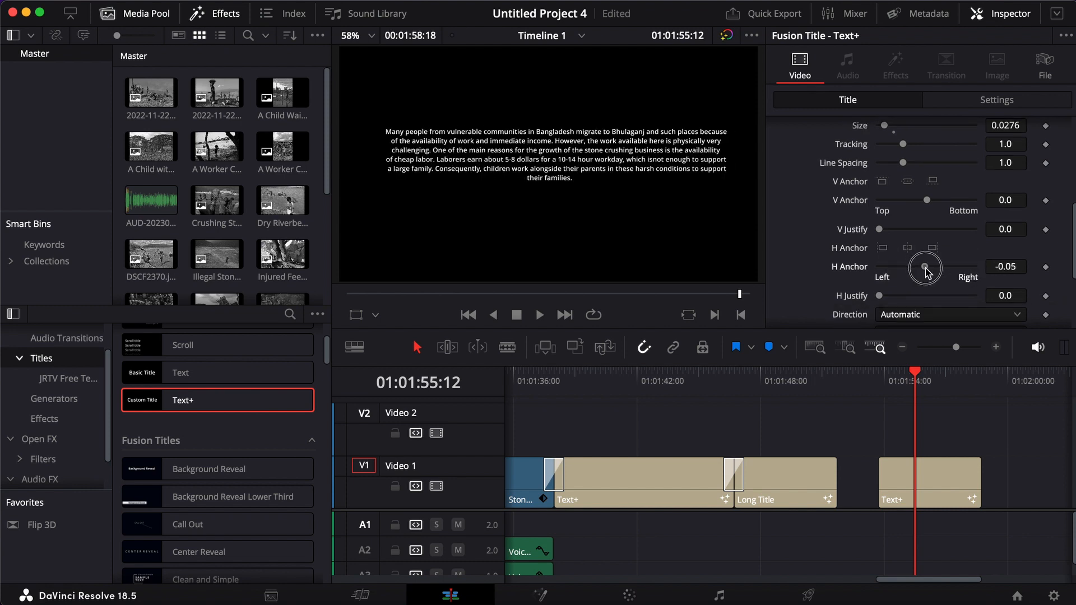
{"action": "left_click_drag", "start_coordinate": [926, 268], "coordinate": [903, 268]}
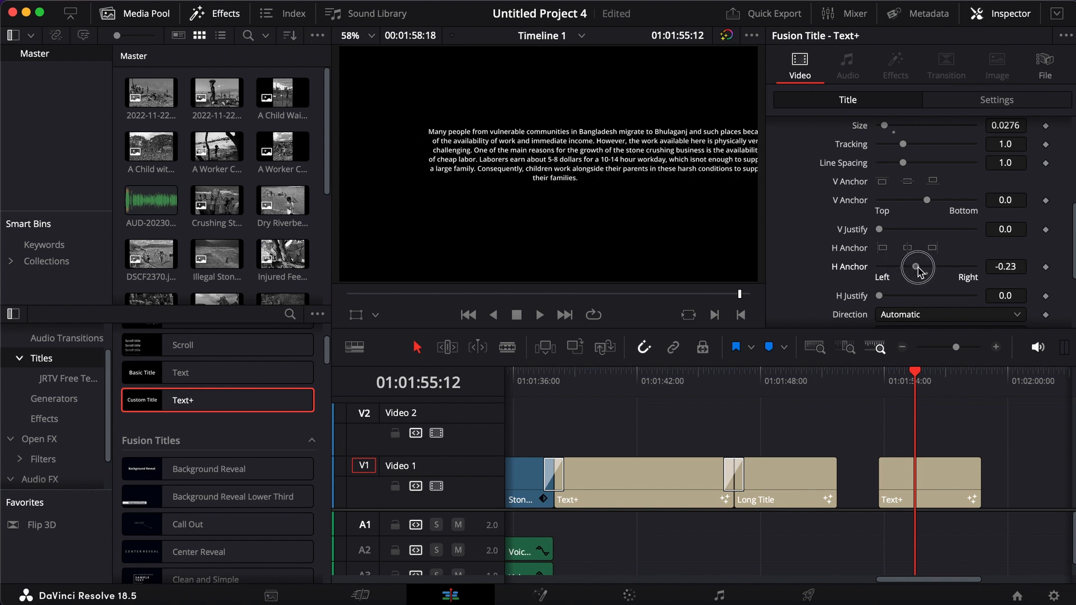
{"action": "left_click_drag", "start_coordinate": [916, 266], "coordinate": [924, 266]}
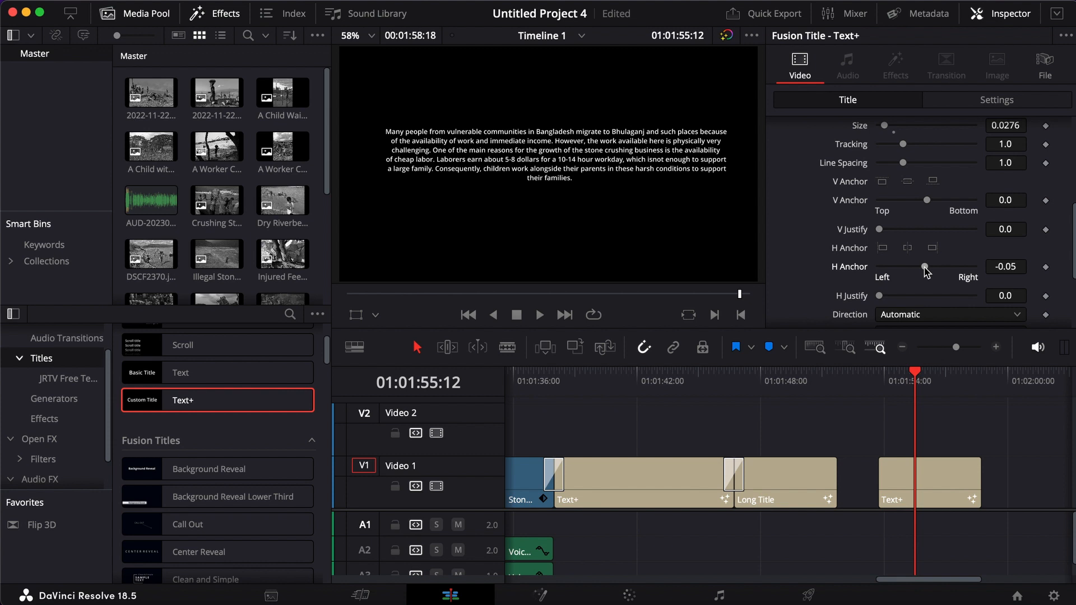
{"action": "left_click_drag", "start_coordinate": [925, 267], "coordinate": [924, 267]}
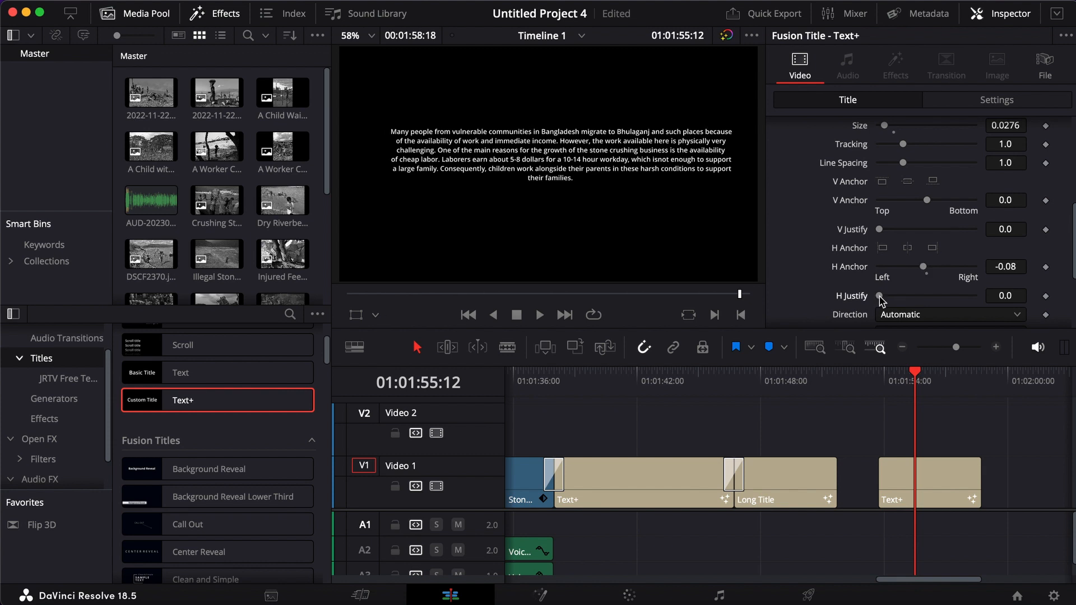
{"action": "mouse_move", "coordinate": [881, 300]}
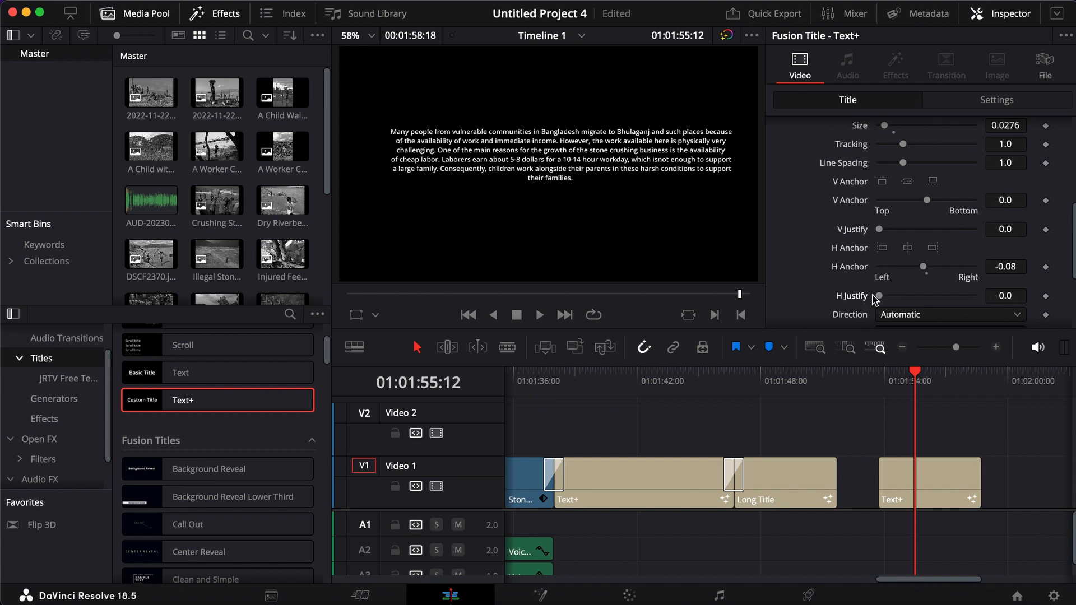